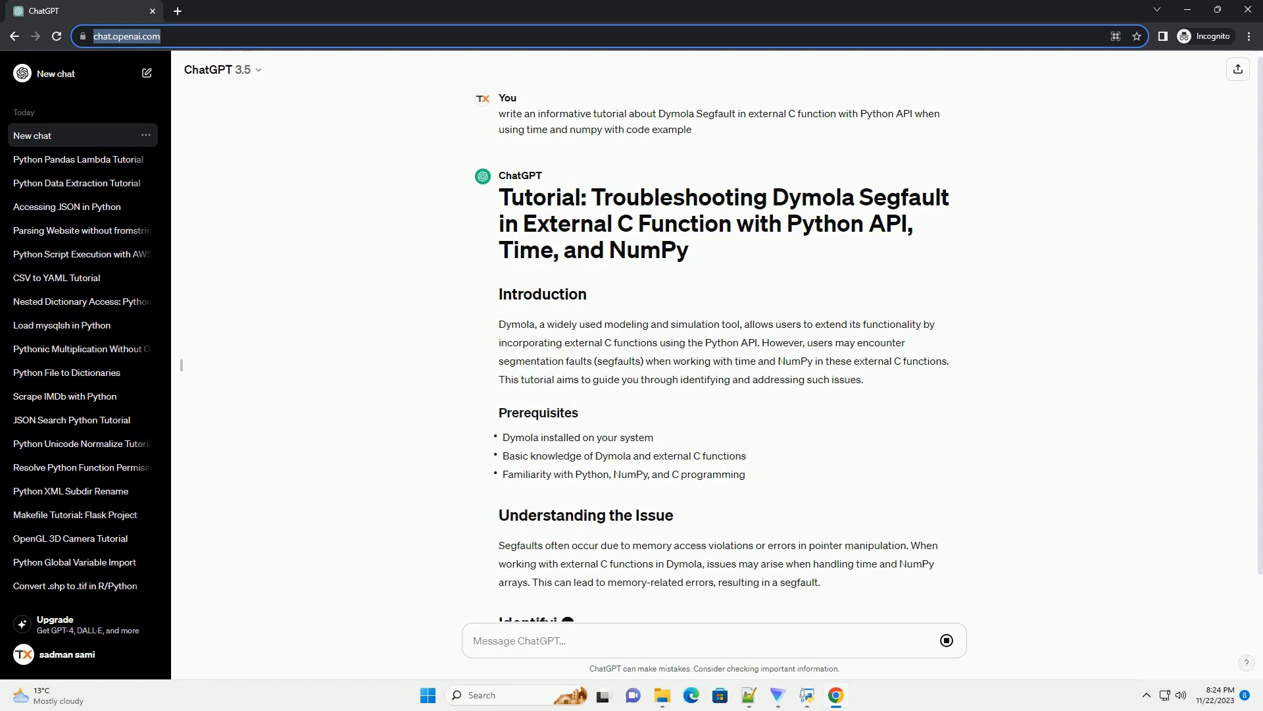
scroll(down, 3)
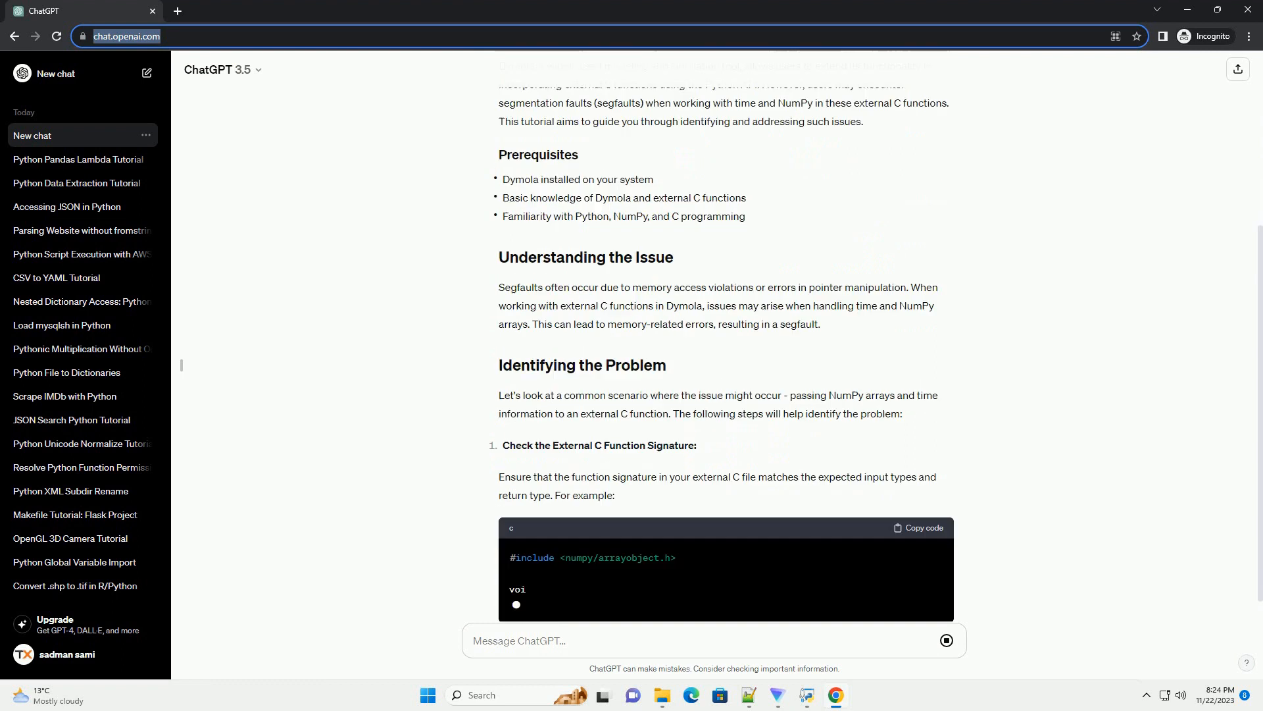
scroll(down, 3)
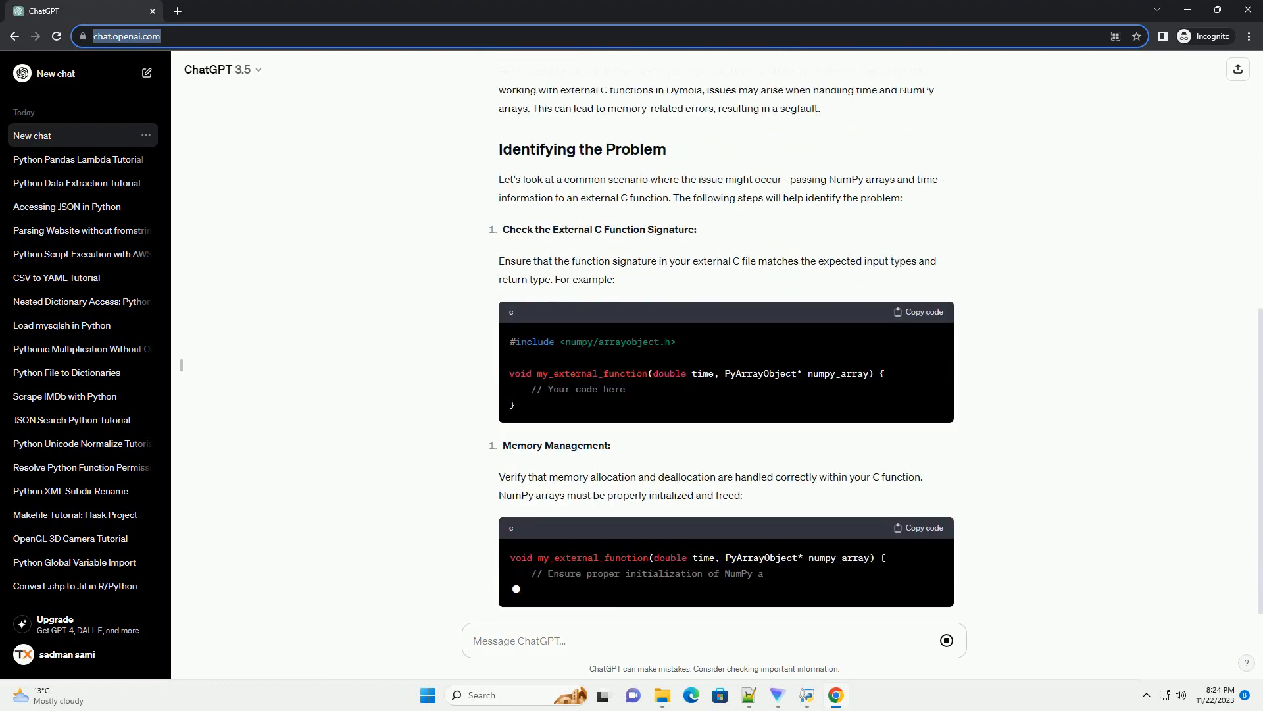
scroll(down, 3)
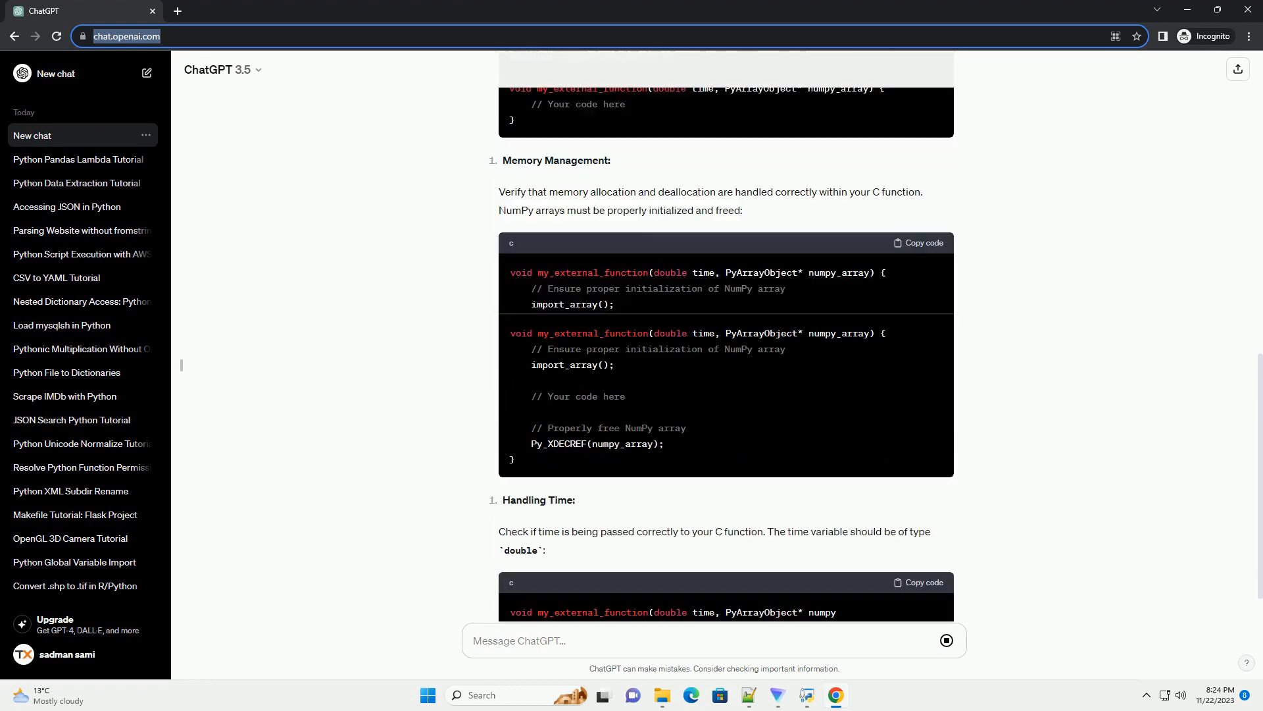
scroll(down, 3)
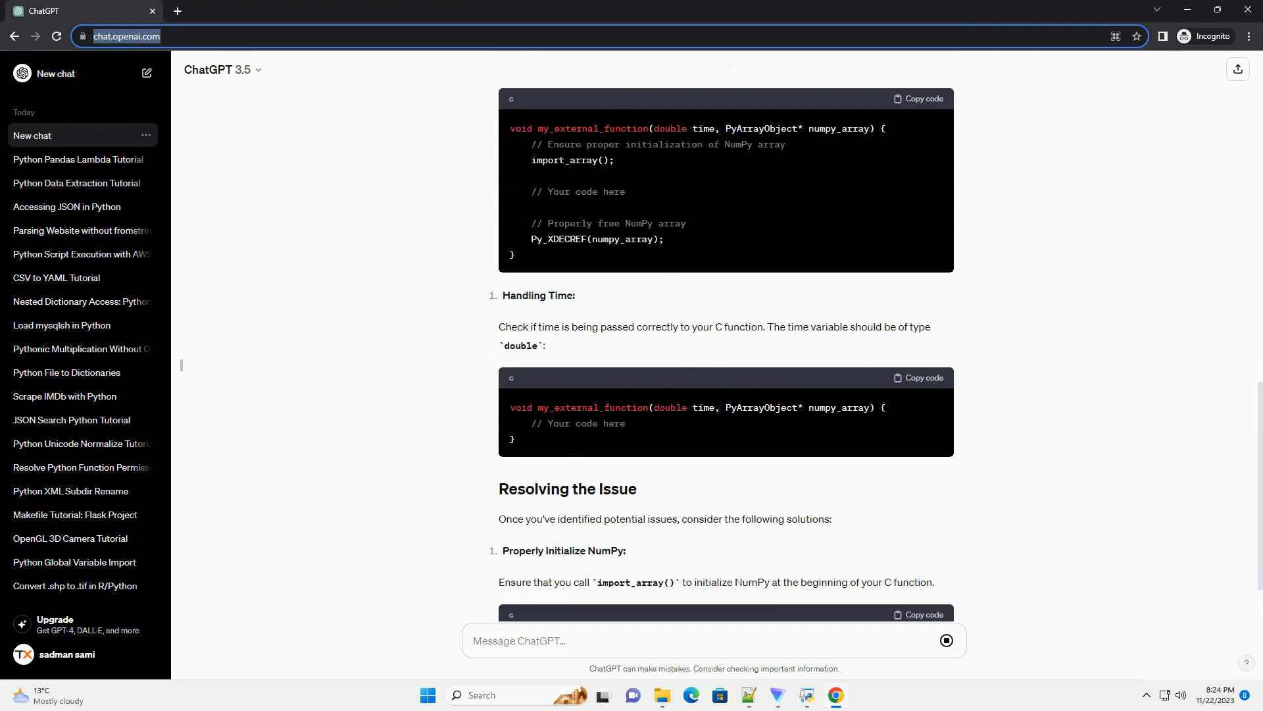
scroll(down, 3)
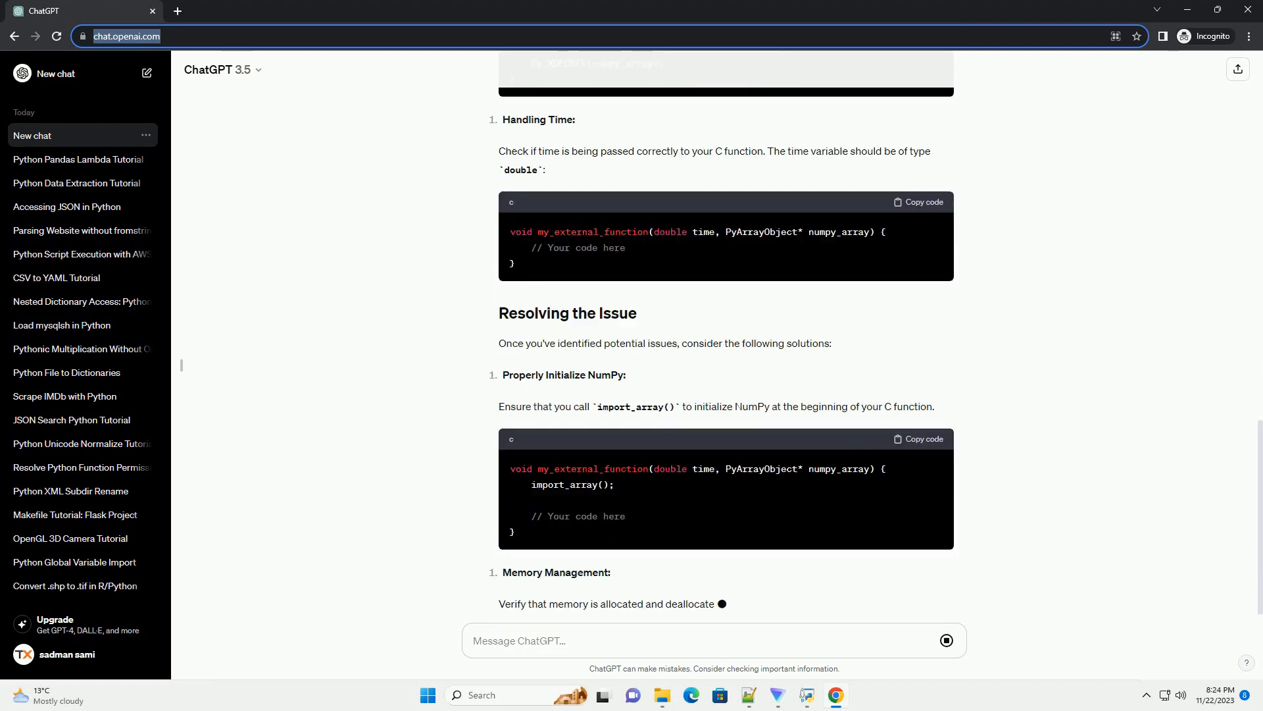
scroll(down, 3)
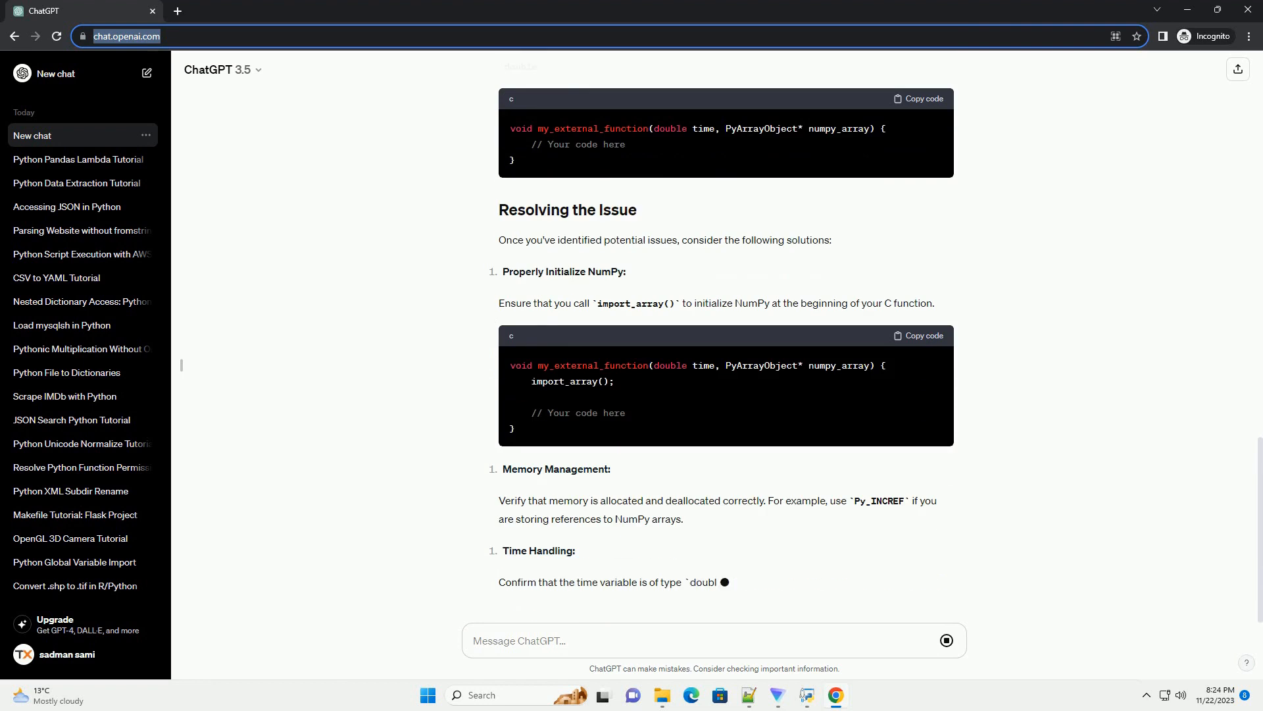
scroll(down, 3)
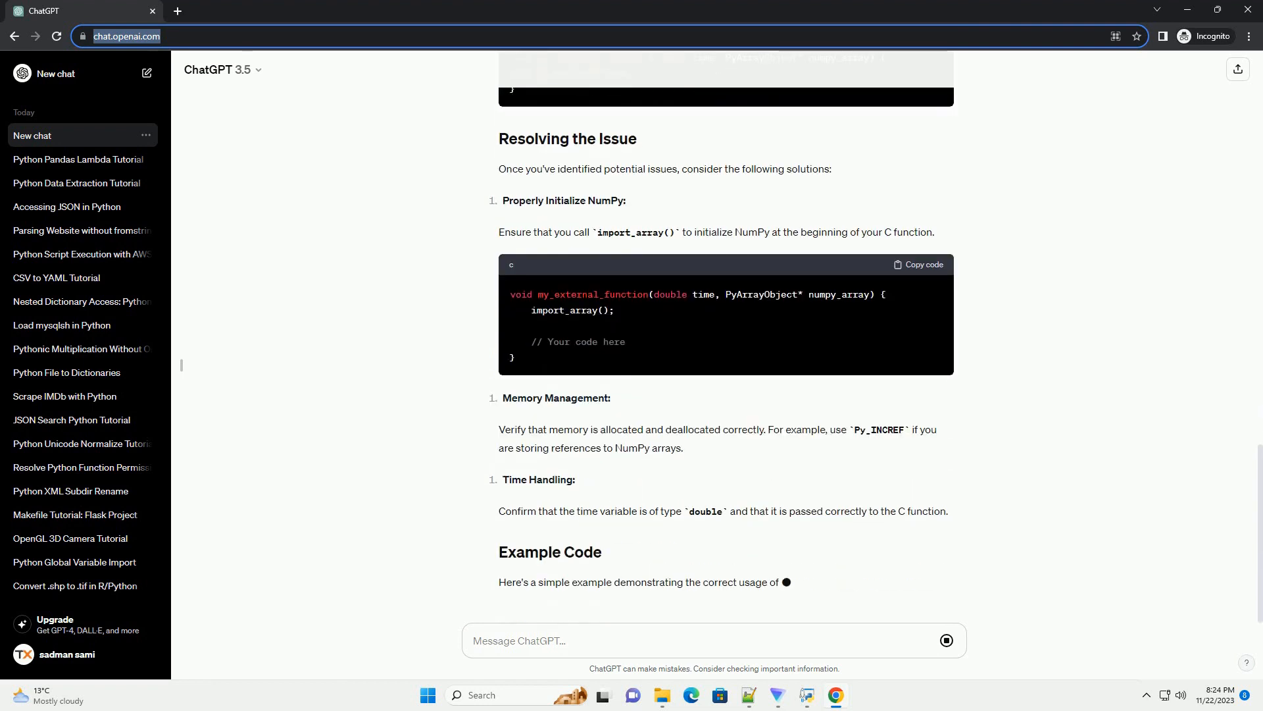
scroll(down, 3)
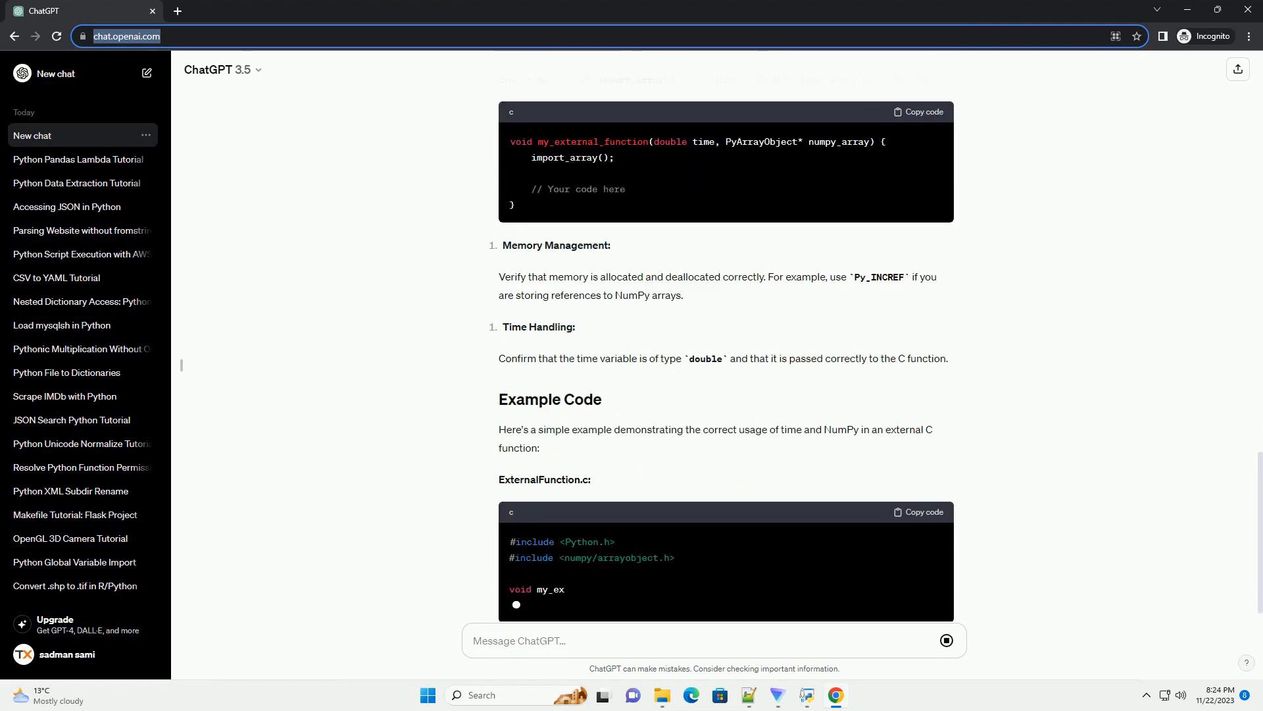
scroll(down, 3)
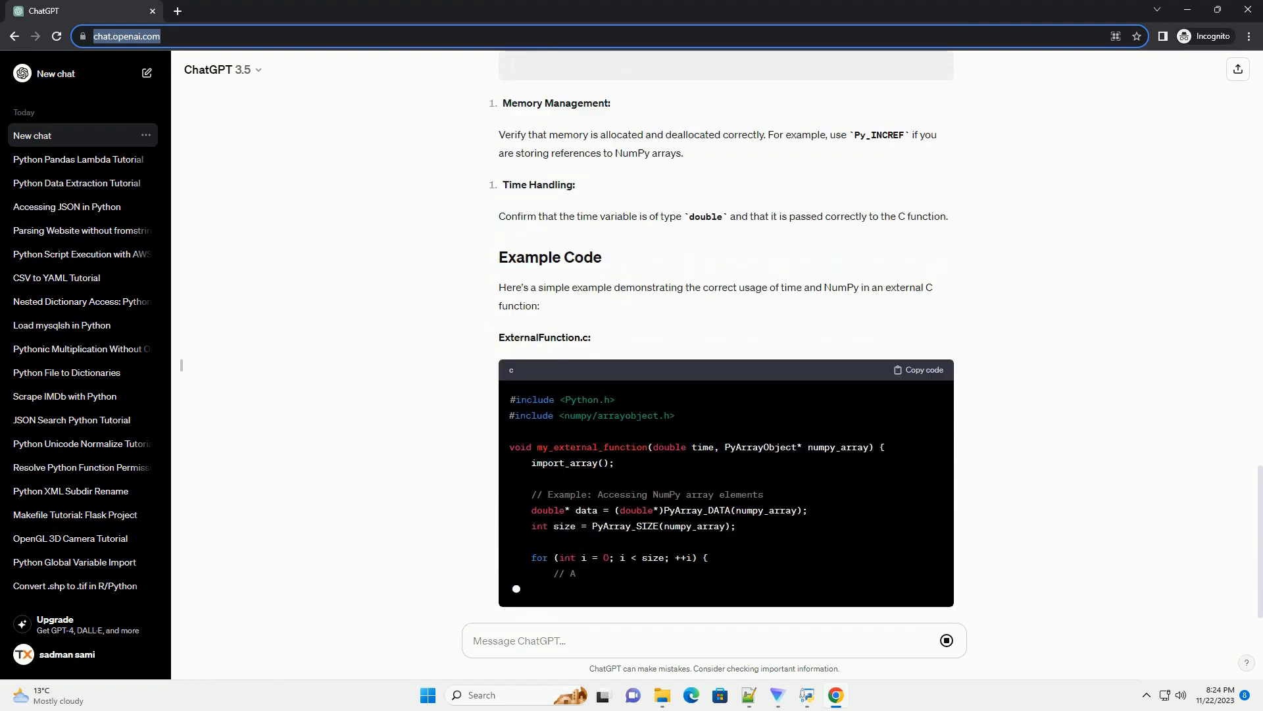
scroll(down, 3)
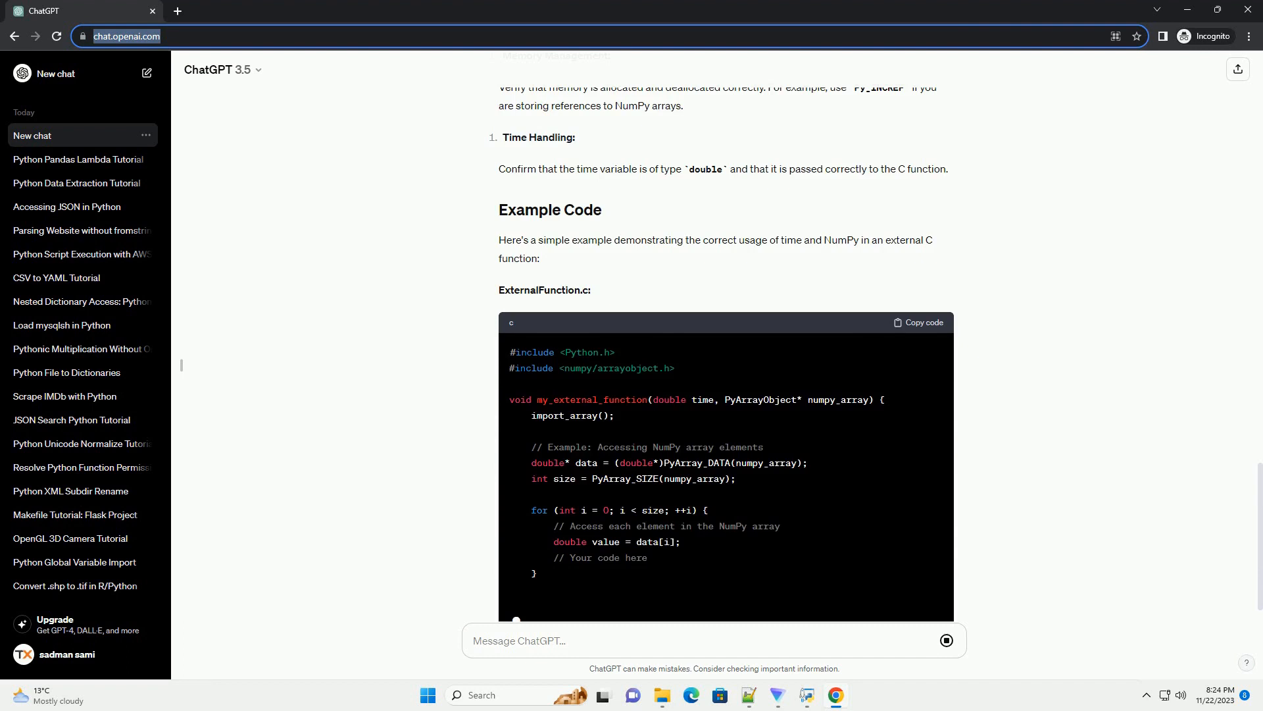
scroll(down, 3)
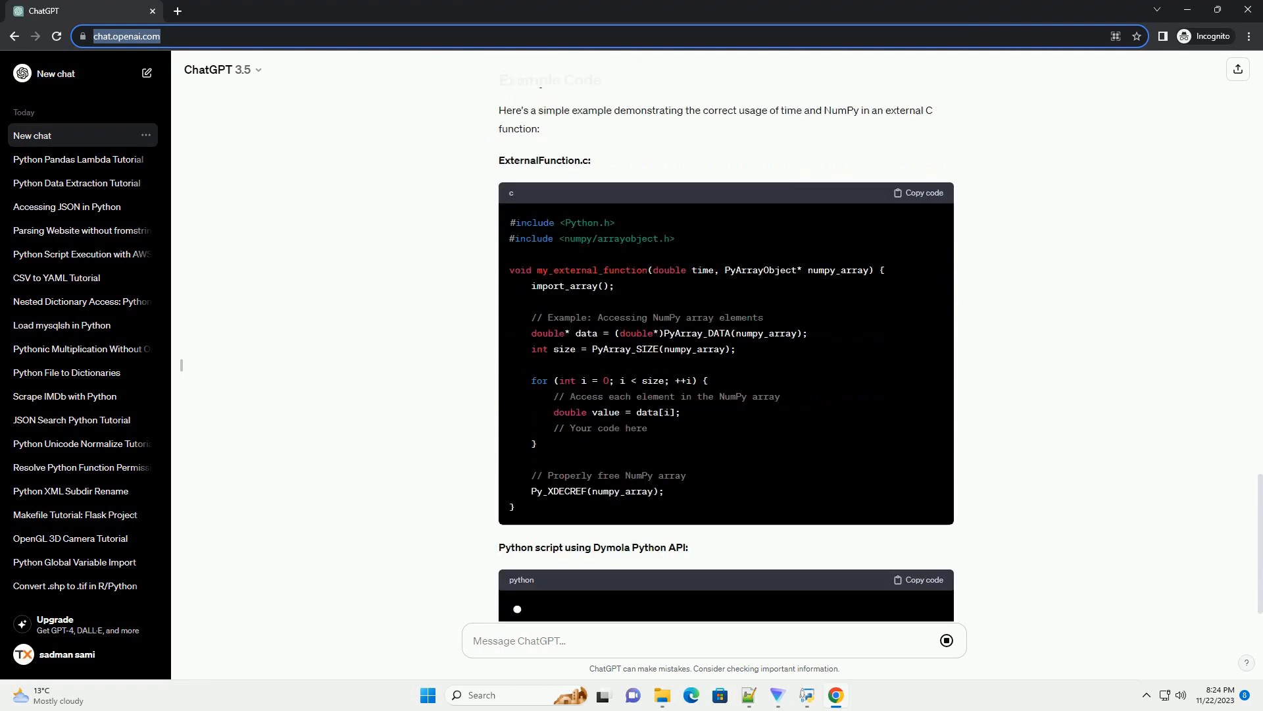
scroll(down, 3)
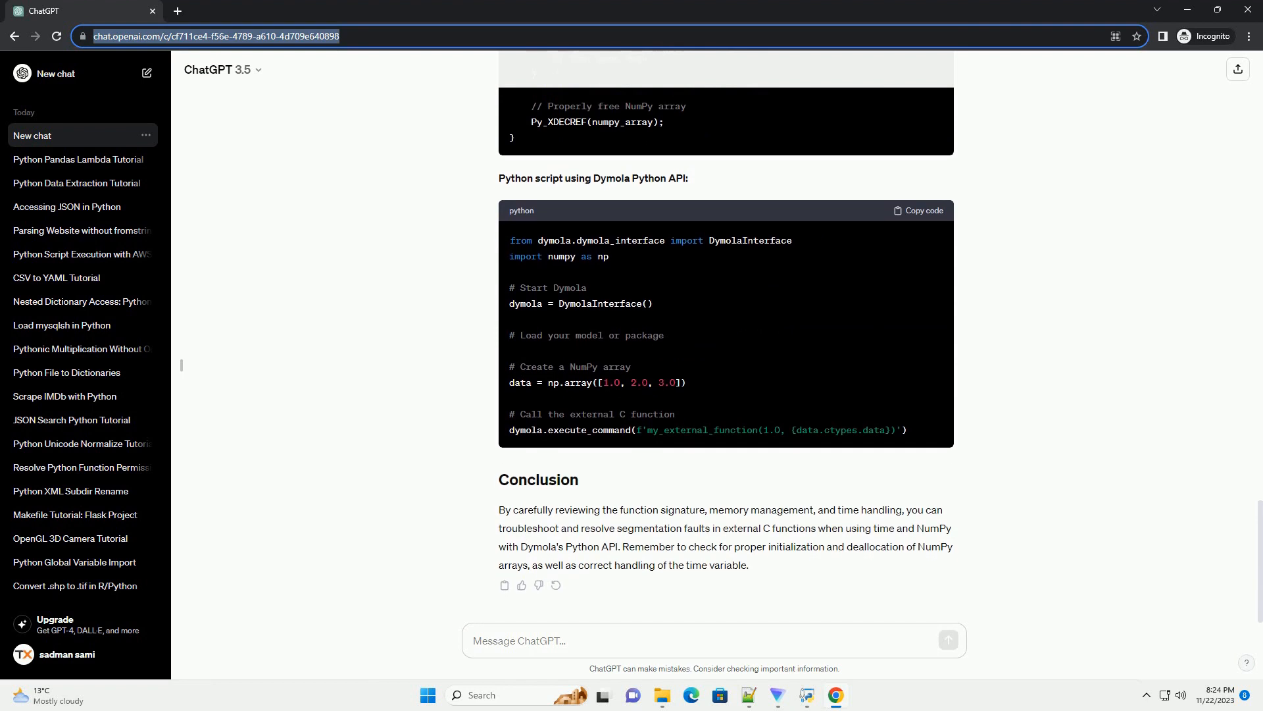
text(D)
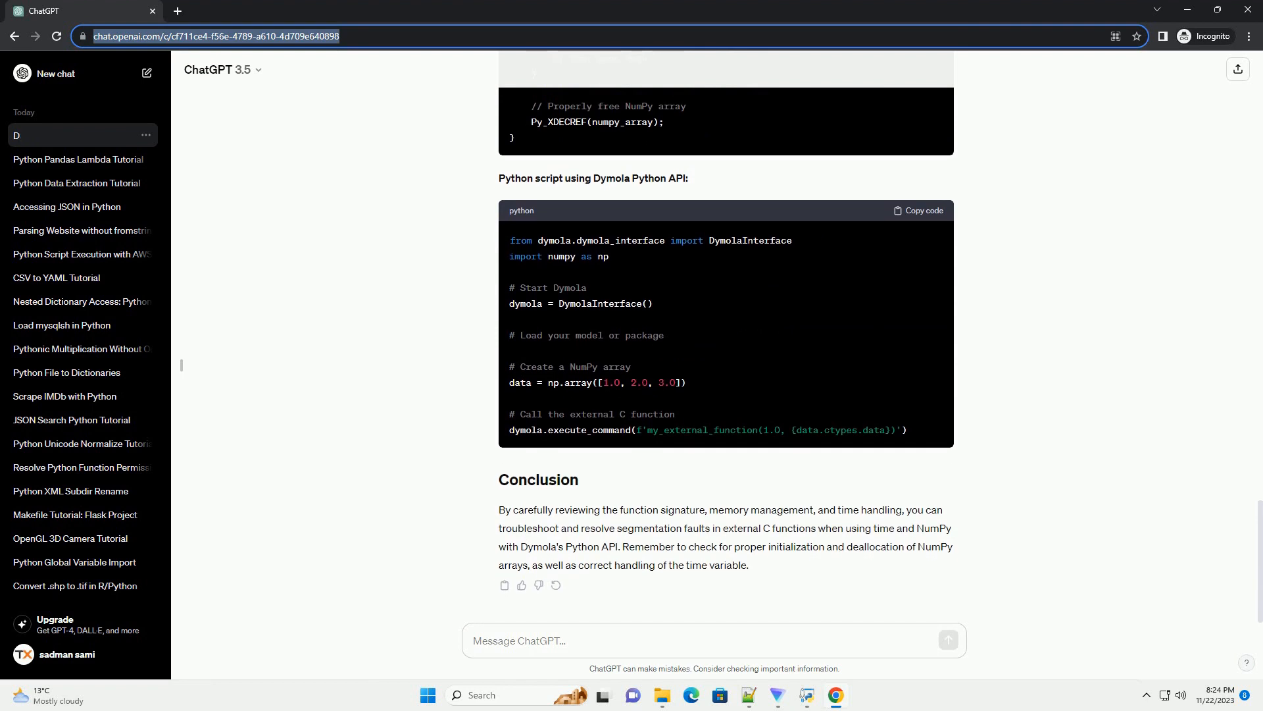